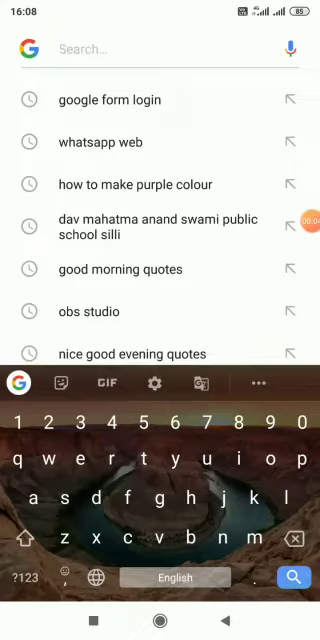
- Search Chrome for 'google form login' and review the Google Forms results
type("google")
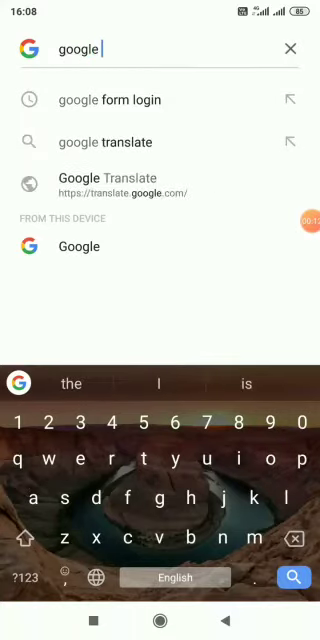
type("form login")
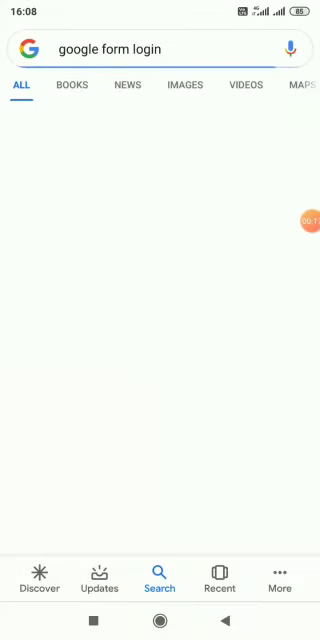
key("Enter")
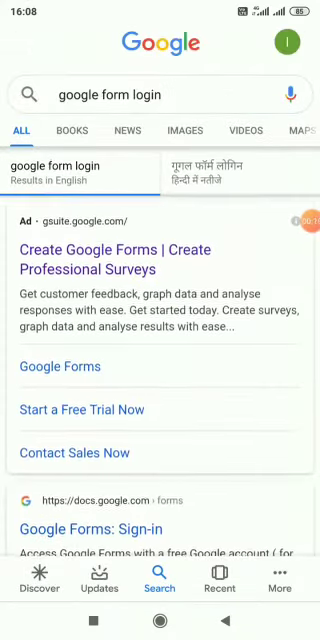
scroll("down", 3)
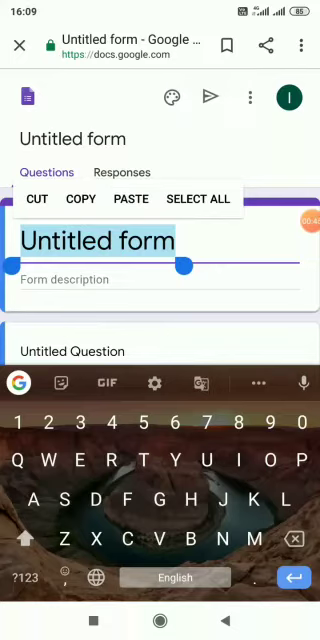
- Name the form 'Computer quiz' with description 'Full marks 20 (per question carry 2 marks)'
type("Computer quiz")
left_click(160, 280)
type("F")
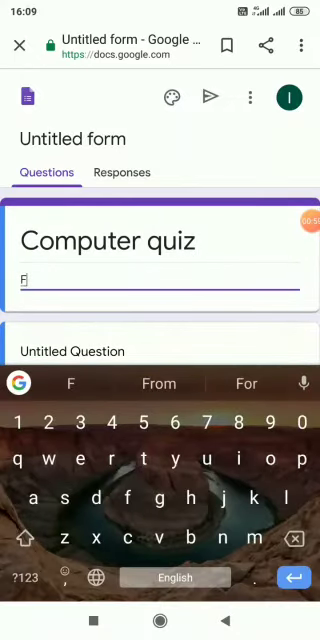
type("ull marks 20 (")
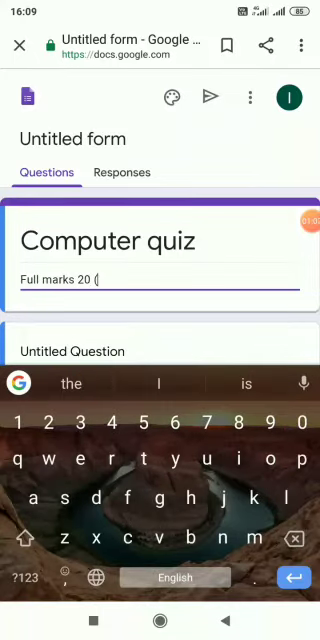
type("per q")
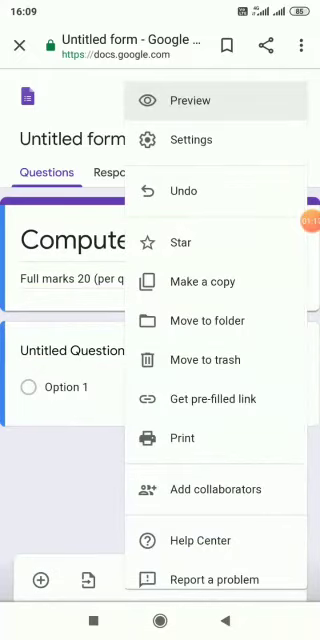
- In Settings, leave the one-response limit off and switch on 'Make this a quiz'
left_click(190, 140)
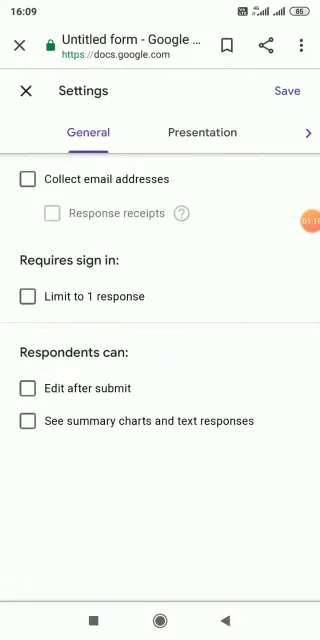
left_click(28, 296)
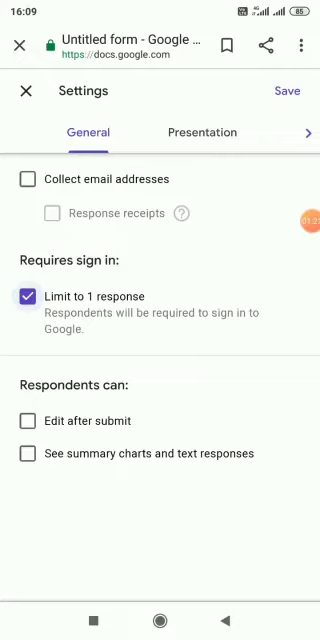
left_click(28, 296)
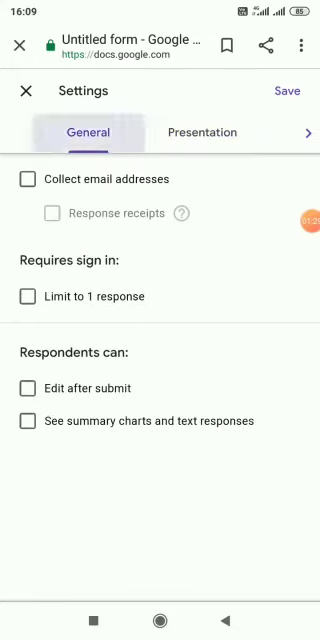
left_click(28, 420)
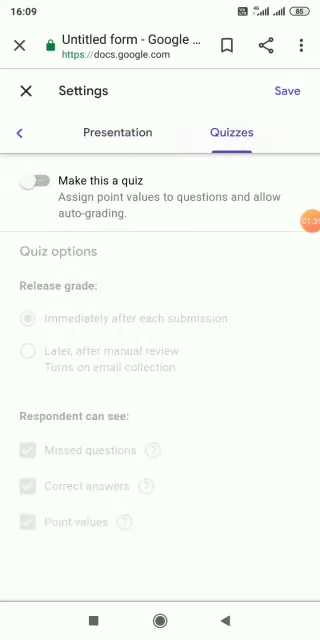
left_click(36, 180)
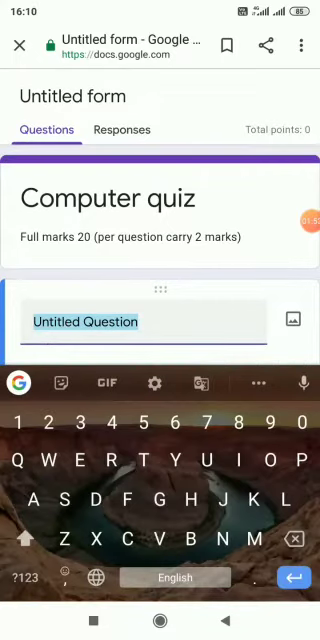
- Add a required short-answer question 'Name'
type("Name")
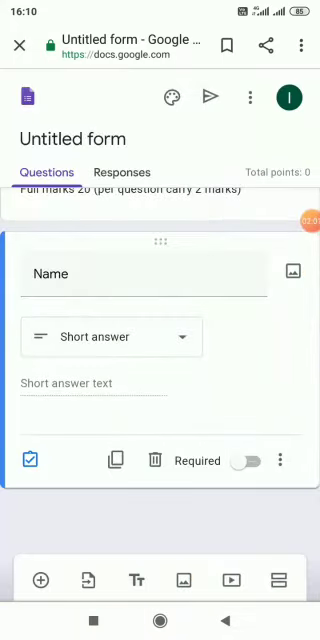
left_click(244, 460)
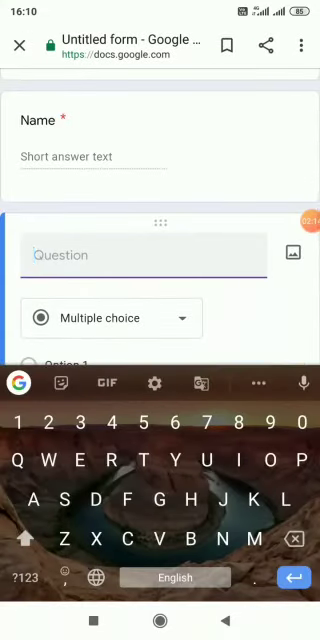
- Add a required short-answer question 'Class' and start a new question after it
type("Roll")
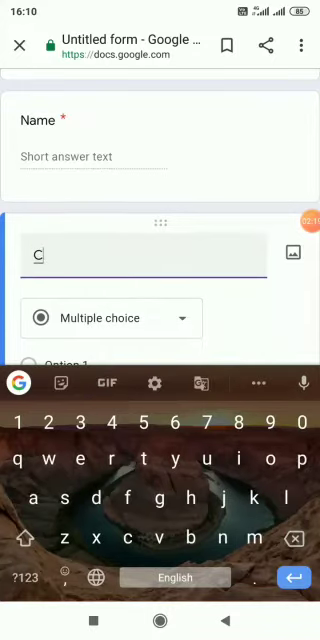
type("lass")
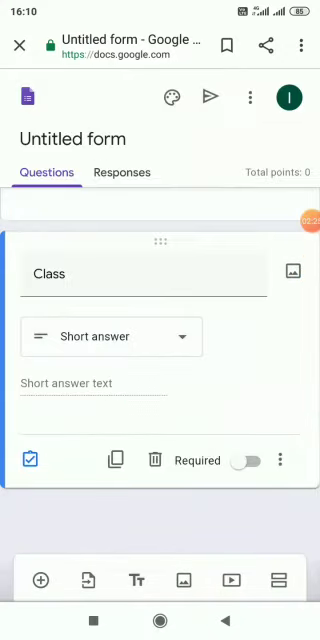
left_click(246, 460)
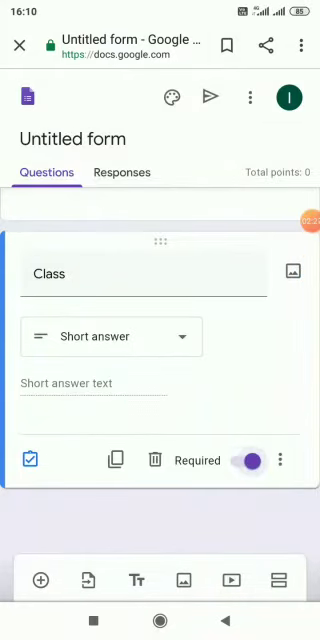
left_click(40, 580)
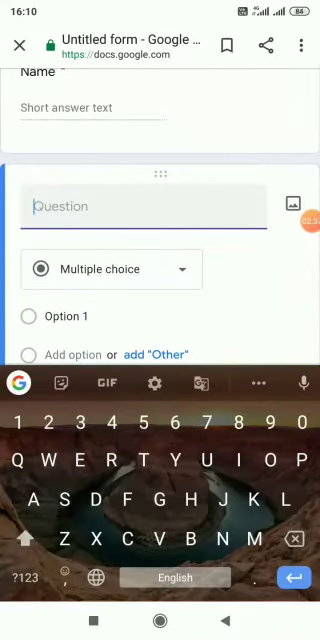
- Enter question 1: 'Which of the following is not a component of the open office suite?'
type("1.")
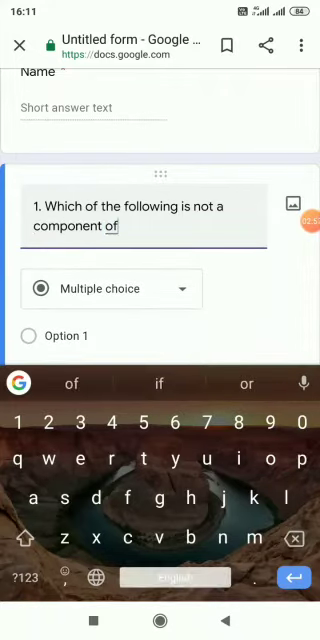
type("th")
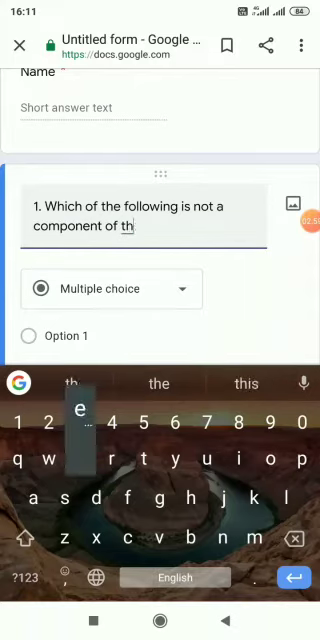
type("open")
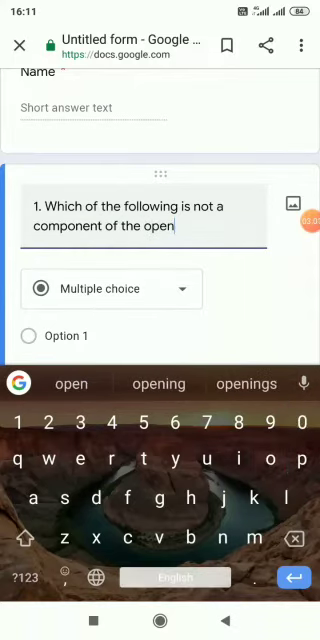
type("office su")
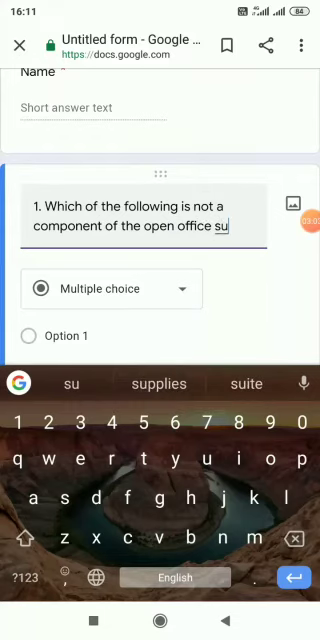
key("t")
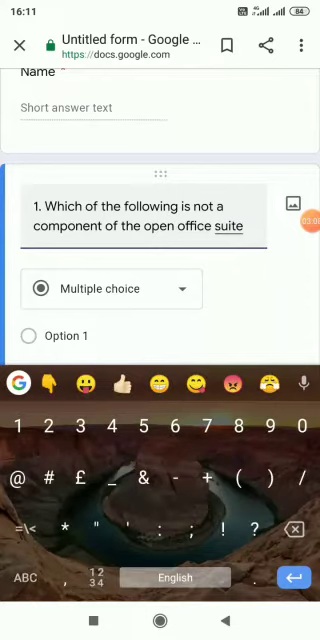
scroll("down", 3)
type("?")
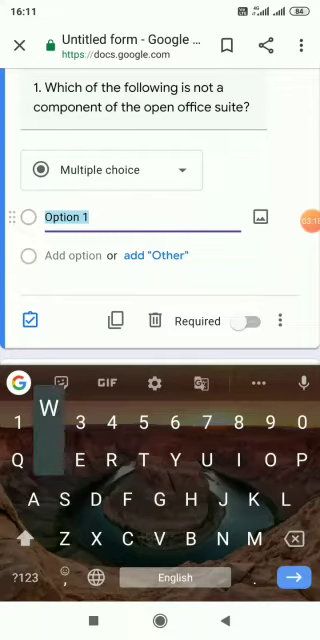
- Give the question the options 'Writer' and 'Internet Explorer'
type("Writer")
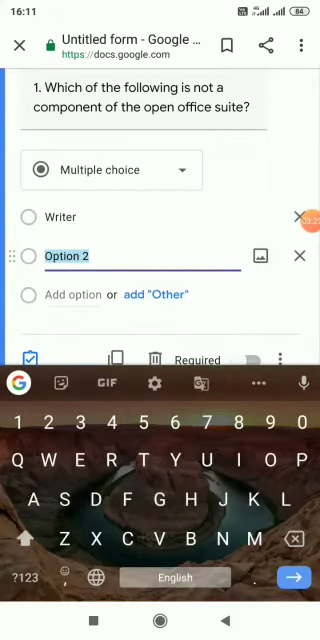
type("Internet")
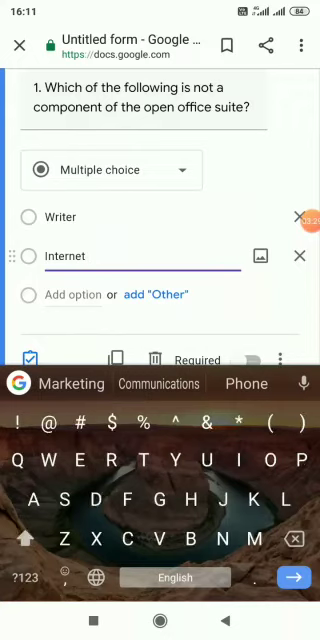
type("Ex")
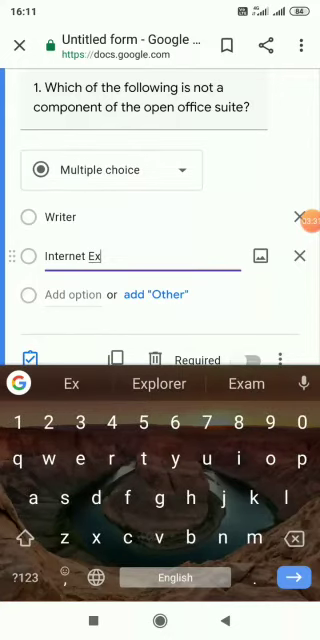
left_click(156, 384)
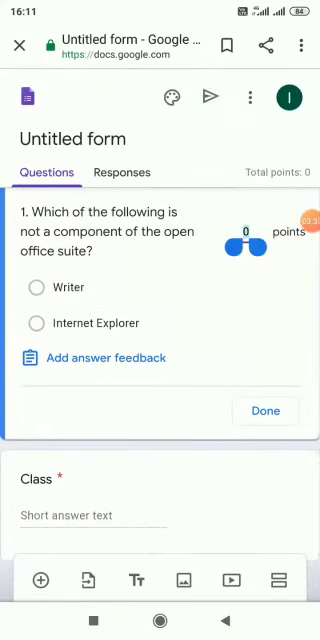
- Bring up the answer key for the open office suite question
left_click(244, 236)
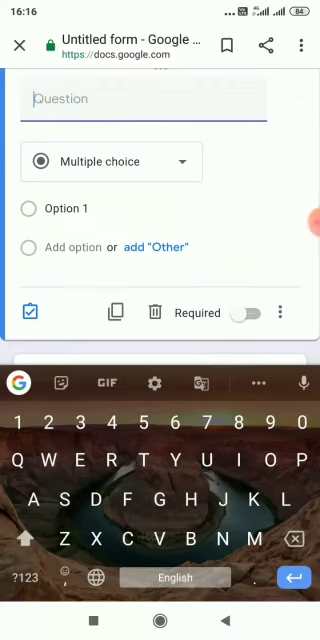
- Enter the question 'To hide or view ruler we should go to which of the following menus?'
type("To")
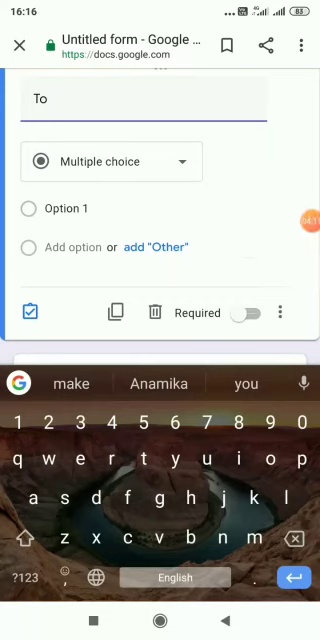
type("hide or")
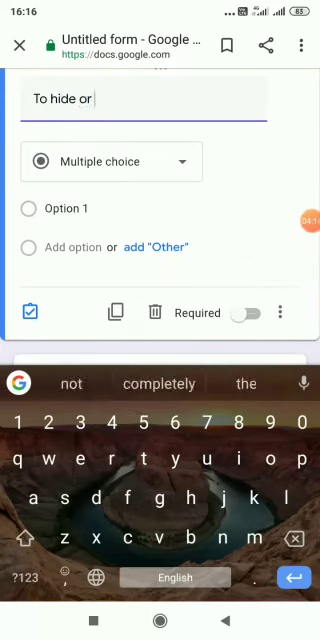
type("vie")
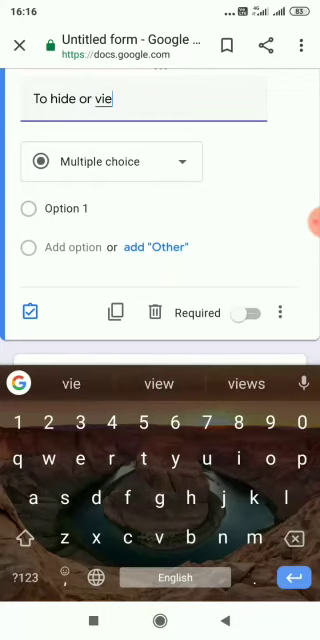
type("w")
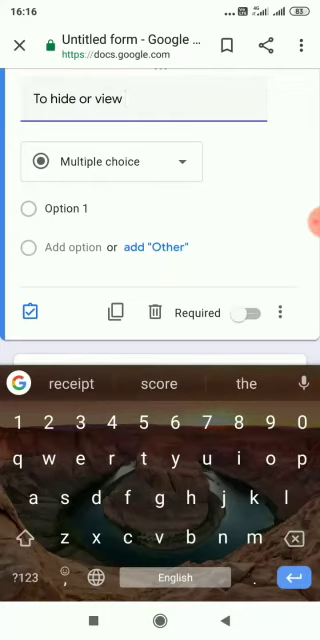
type("ruler")
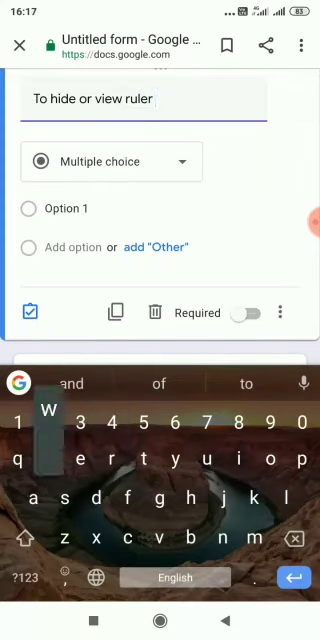
type("we should")
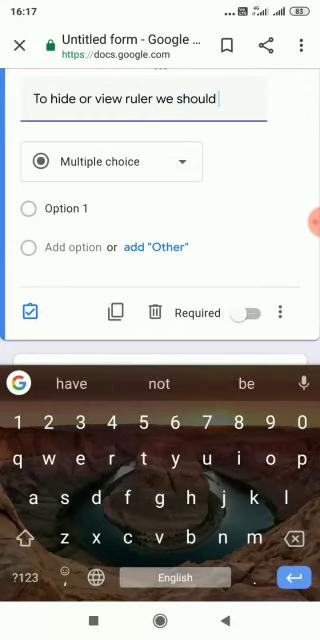
type("gi")
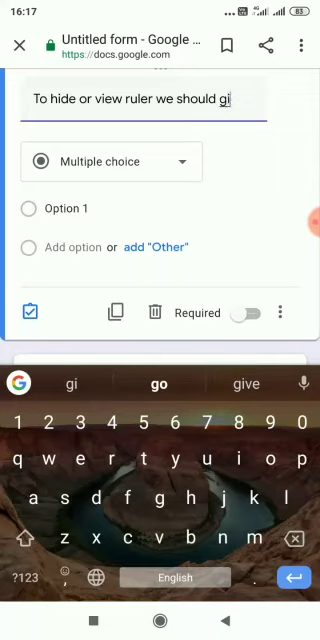
key("Backspace")
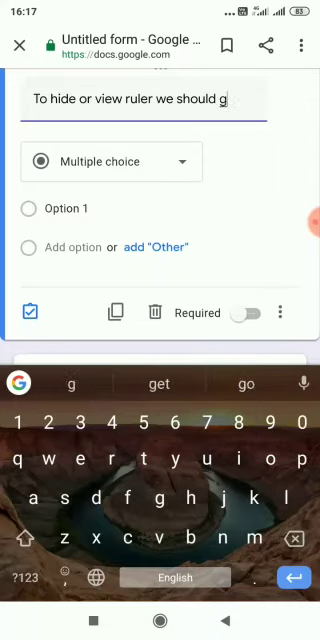
type("o to")
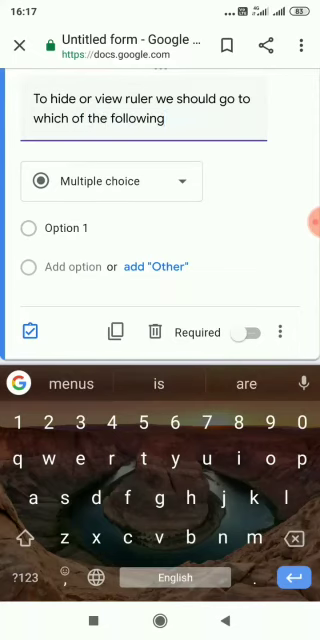
type("menus")
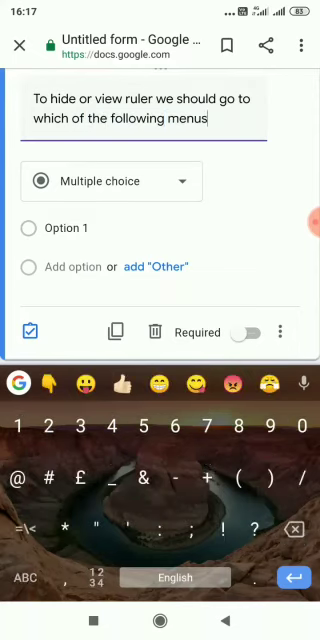
type("?")
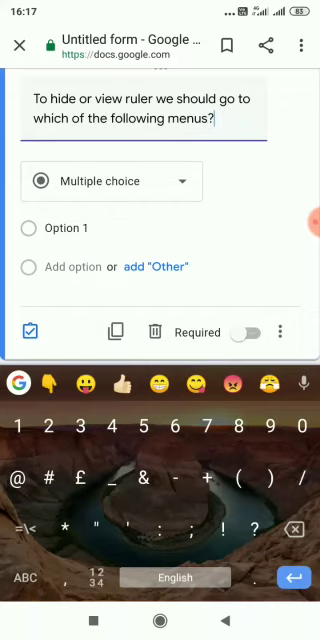
left_click(110, 180)
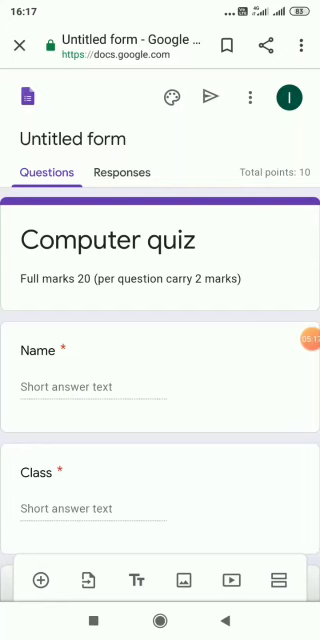
- Bring up the Send form dialog with the 'Computer quiz' email prefilled
left_click(212, 96)
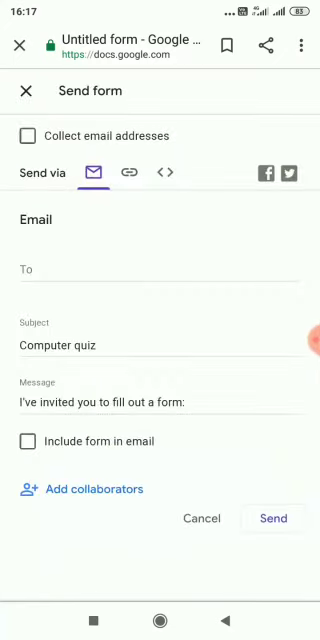